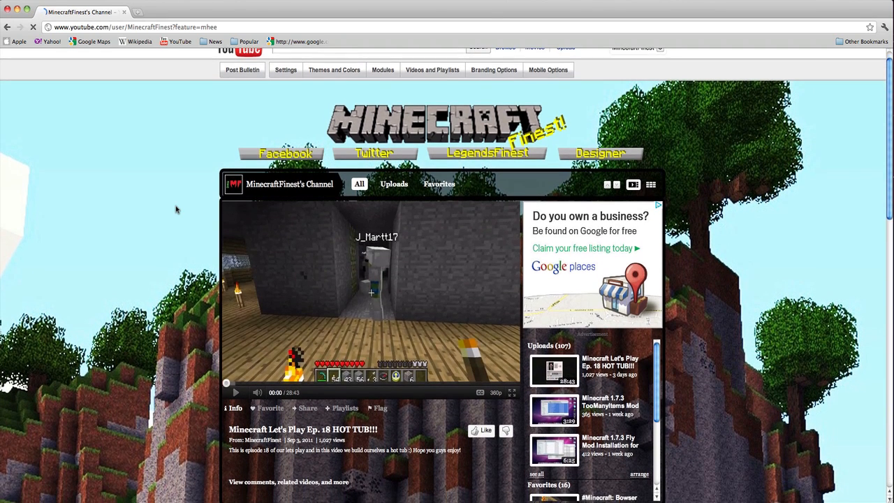
Visit channel designer TheVolcomCraft's channel, then return to MinecraftFinest.
scroll("down", 3)
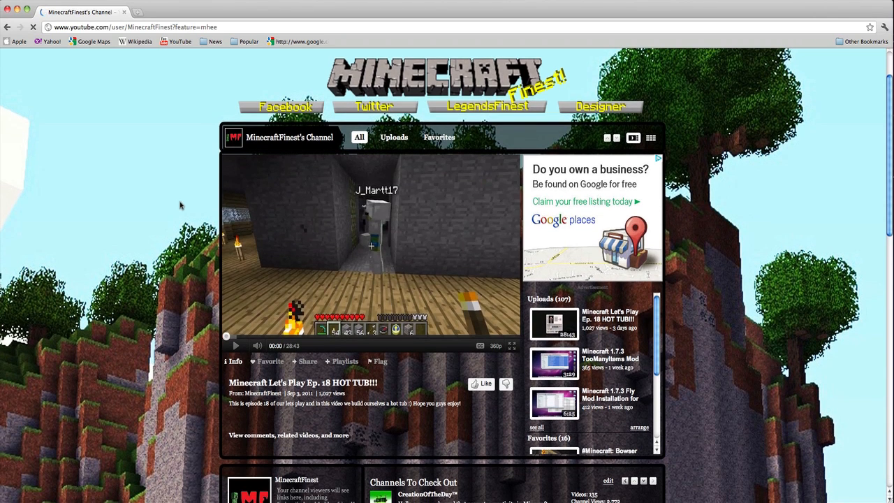
scroll("down", 3)
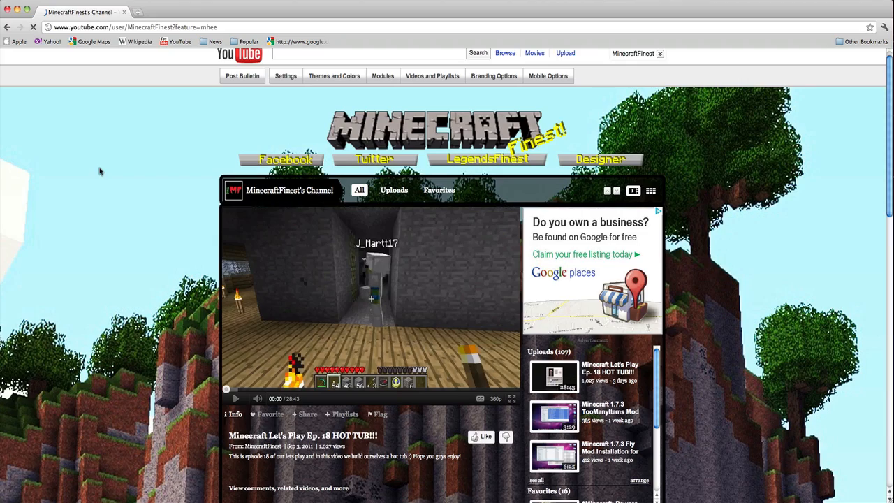
scroll("down", 3)
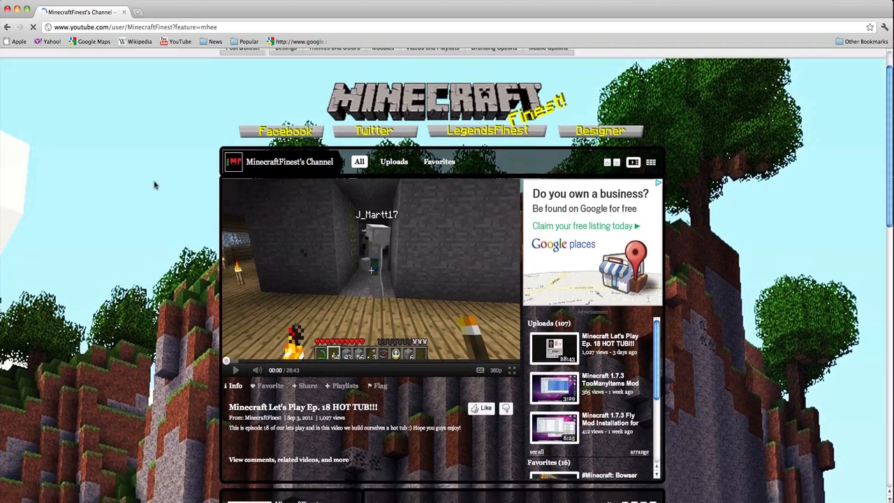
scroll("down", 3)
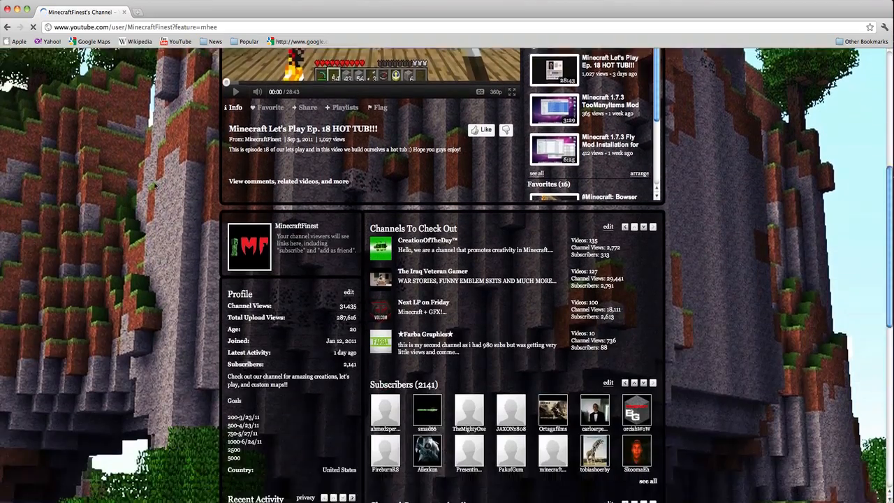
scroll("down", 3)
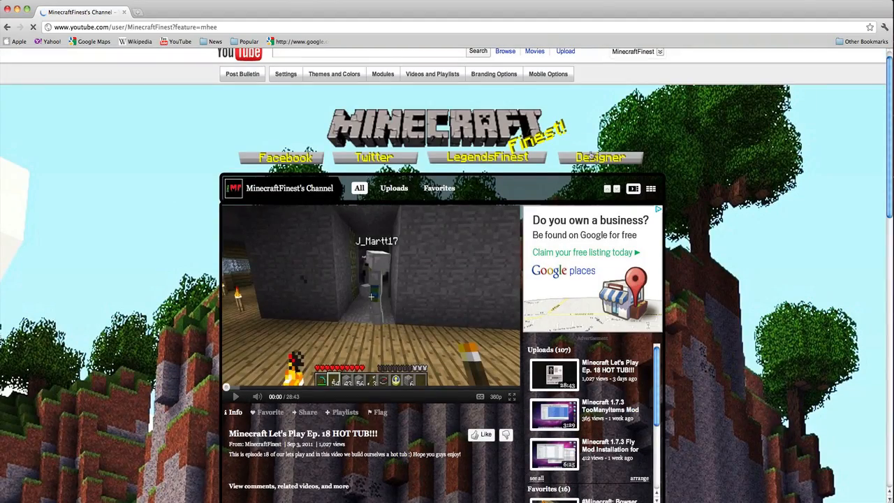
left_click(600, 157)
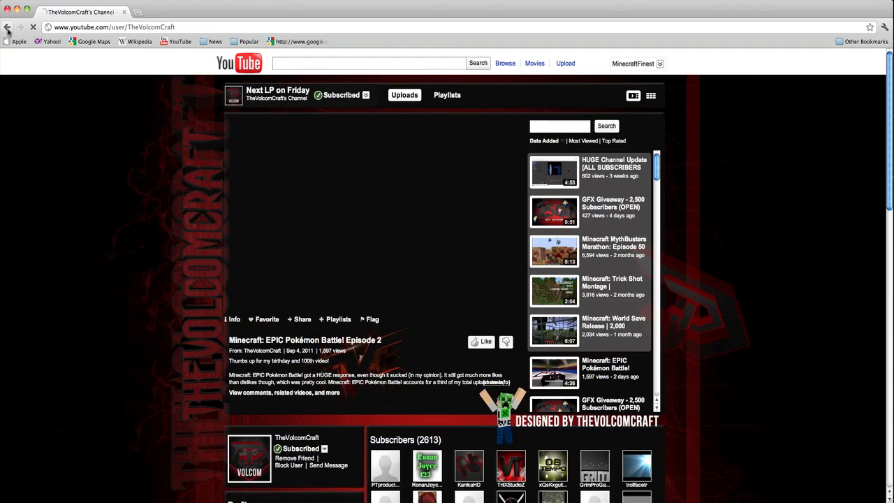
left_click(7, 26)
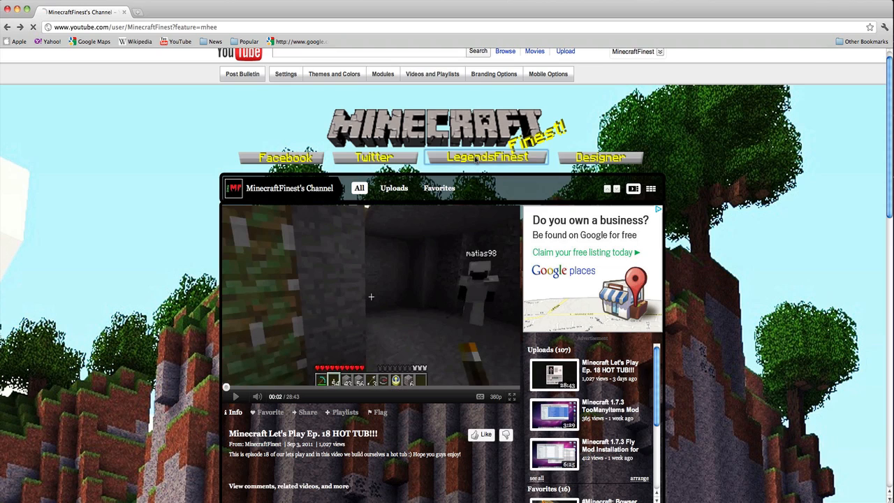
Visit the LegendsFinest channel and the linked Twitter profile, returning to MinecraftFinest each time.
left_click(487, 157)
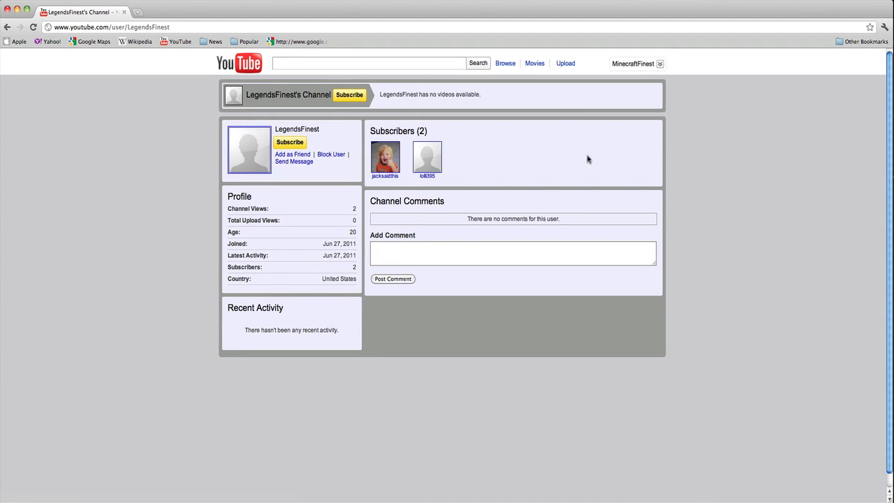
mouse_move(424, 127)
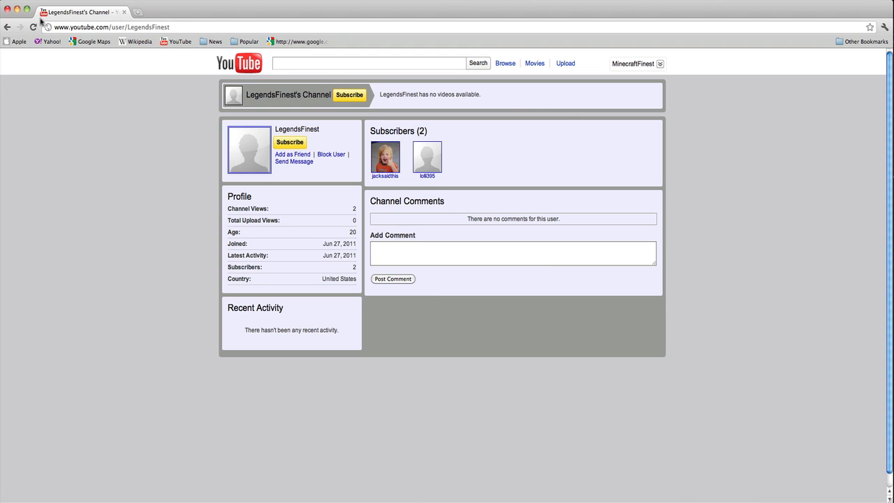
left_click(633, 63)
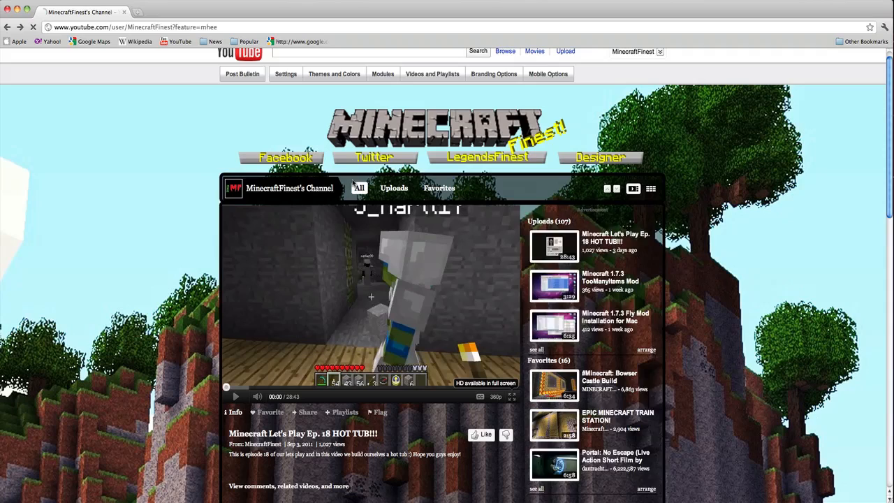
left_click(374, 157)
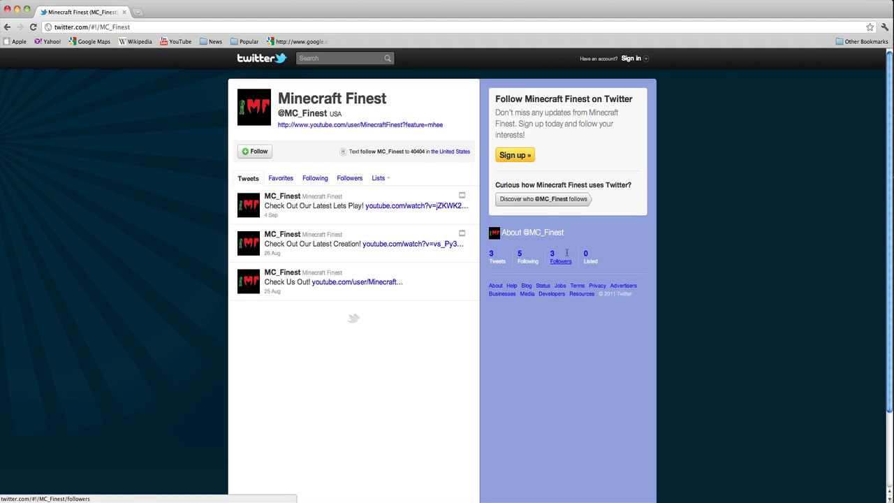
mouse_move(388, 271)
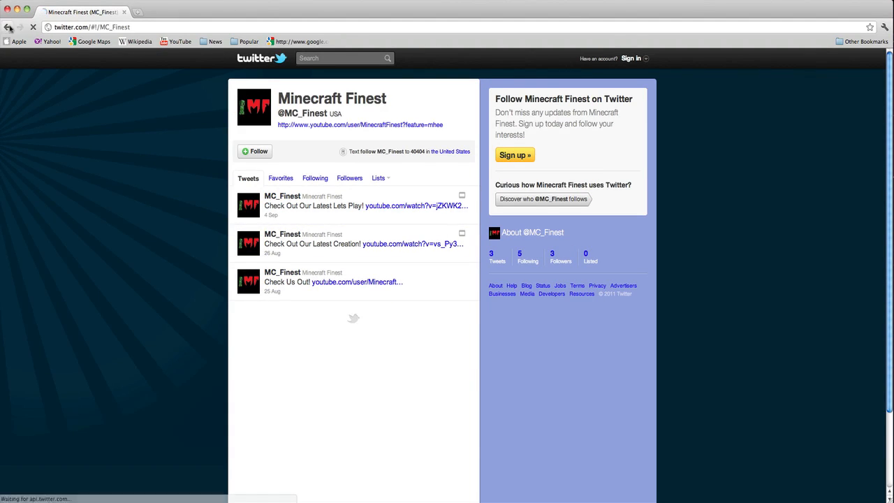
left_click(361, 124)
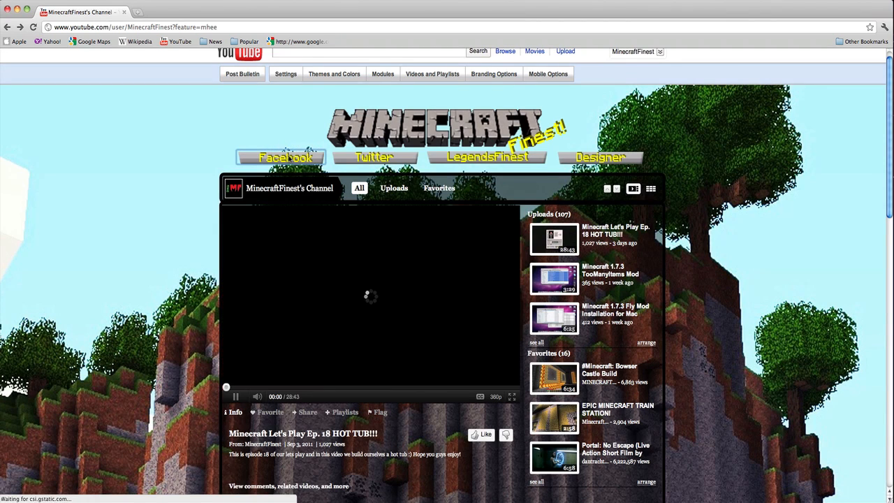
Browse the linked Facebook page's wall and basic info, then return to MinecraftFinest.
left_click(284, 157)
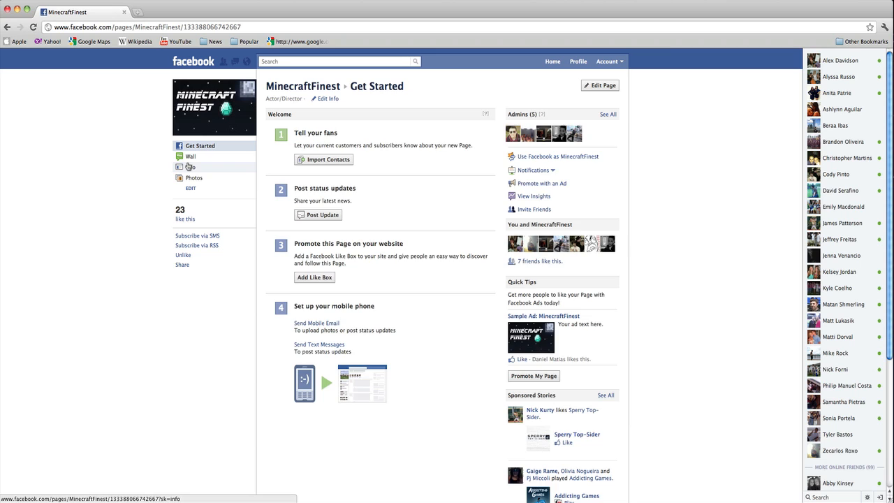
left_click(190, 156)
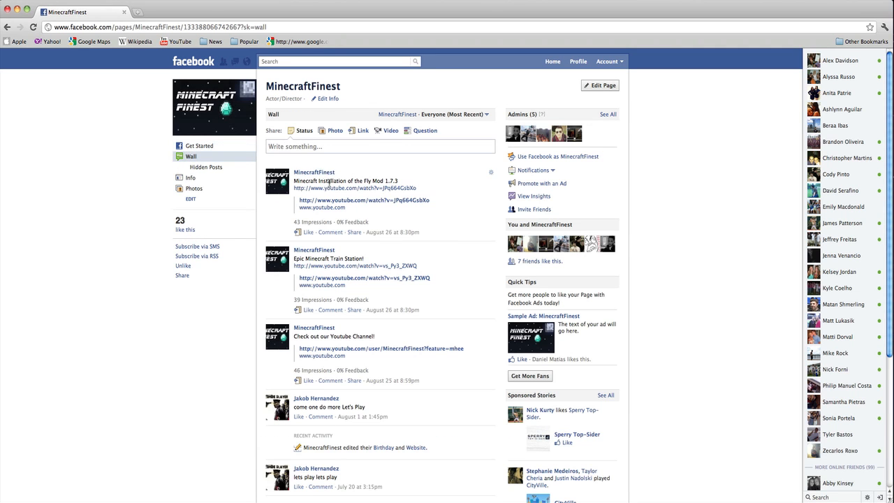
scroll("down", 3)
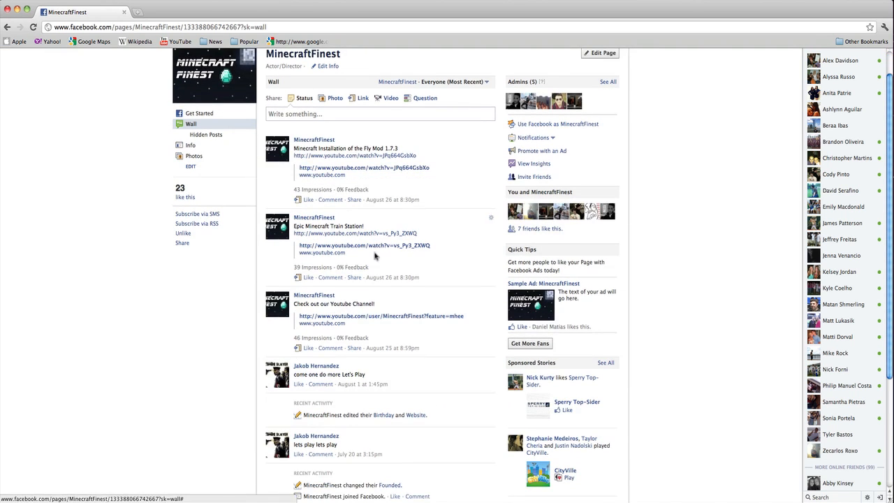
left_click(33, 27)
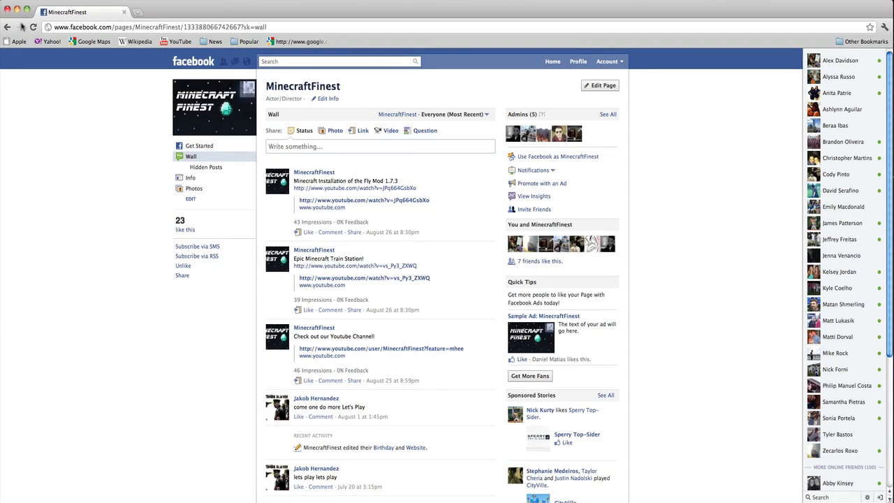
left_click(190, 167)
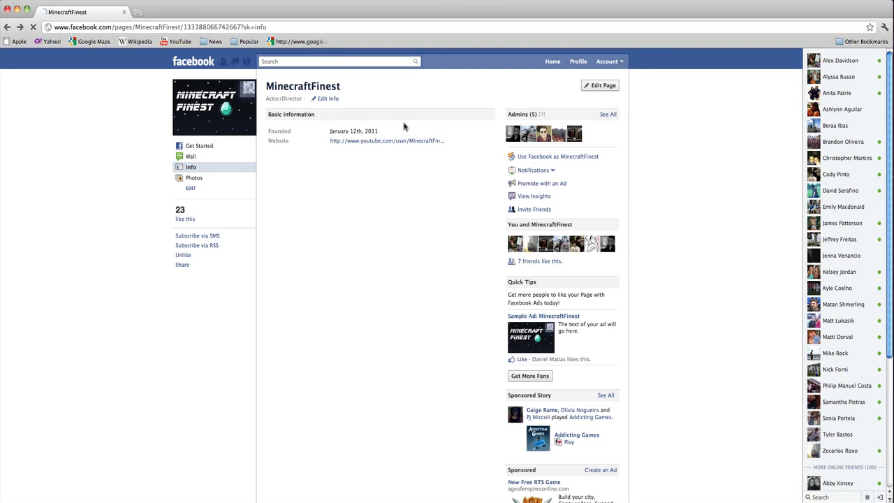
left_click(199, 146)
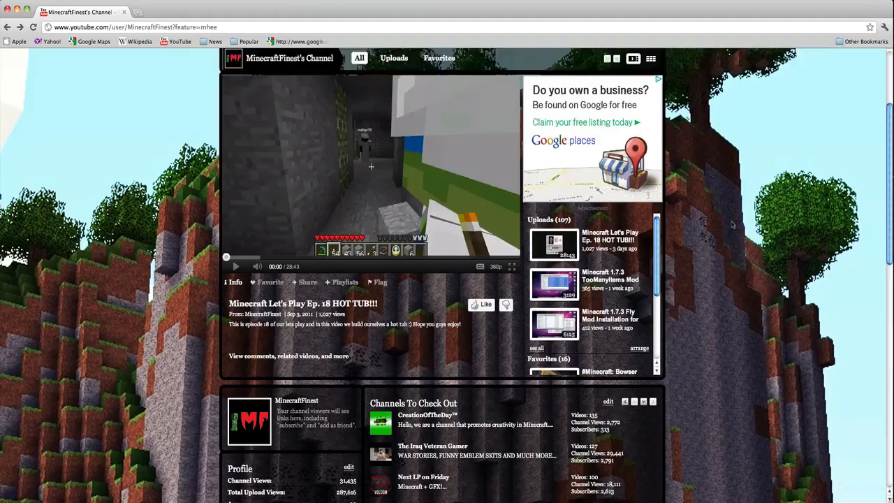
scroll("down", 3)
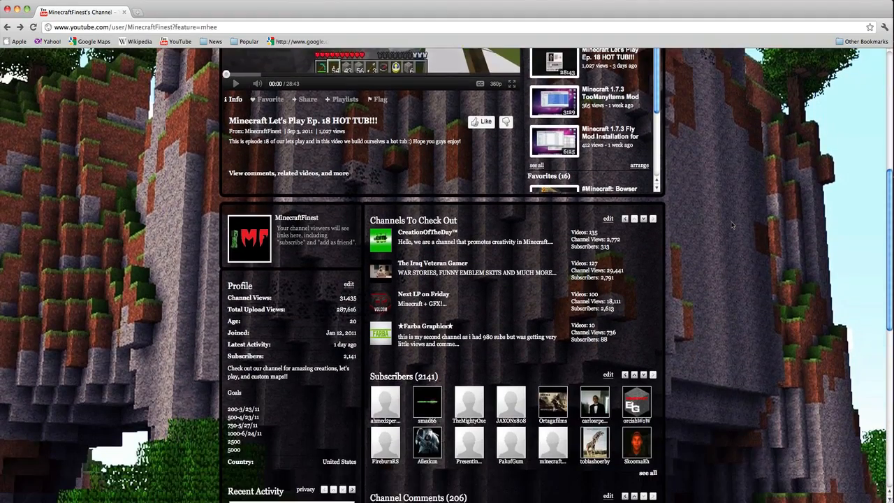
scroll("up", 3)
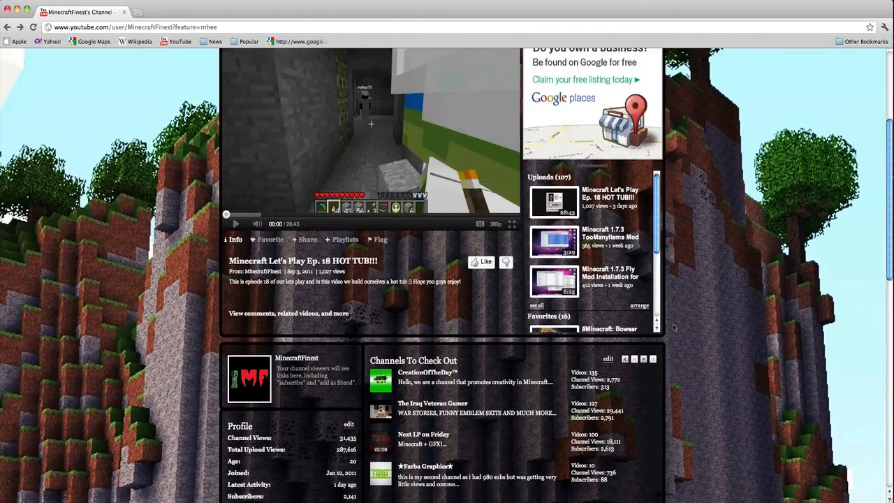
scroll("up", 3)
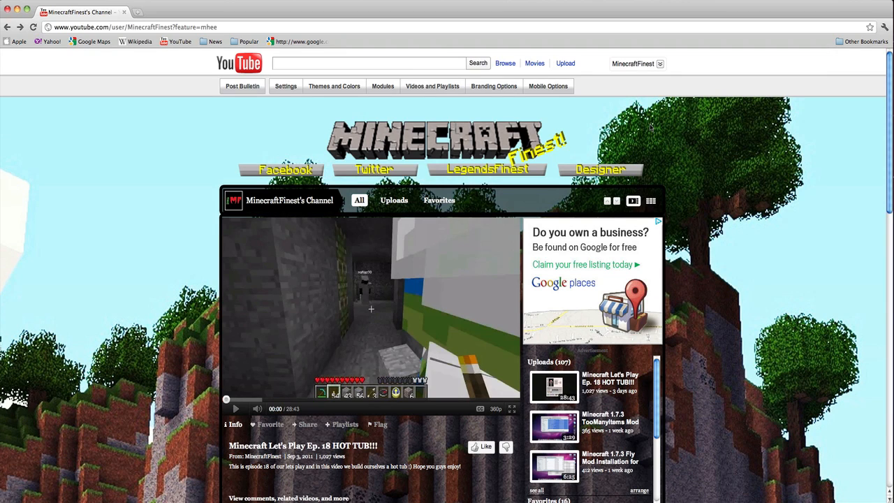
mouse_move(110, 247)
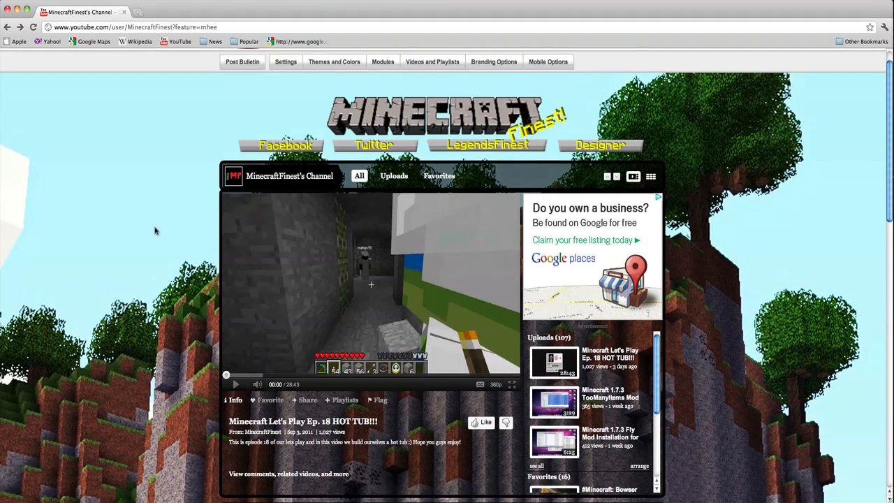
Scroll through the MinecraftFinest channel page content.
scroll("down", 3)
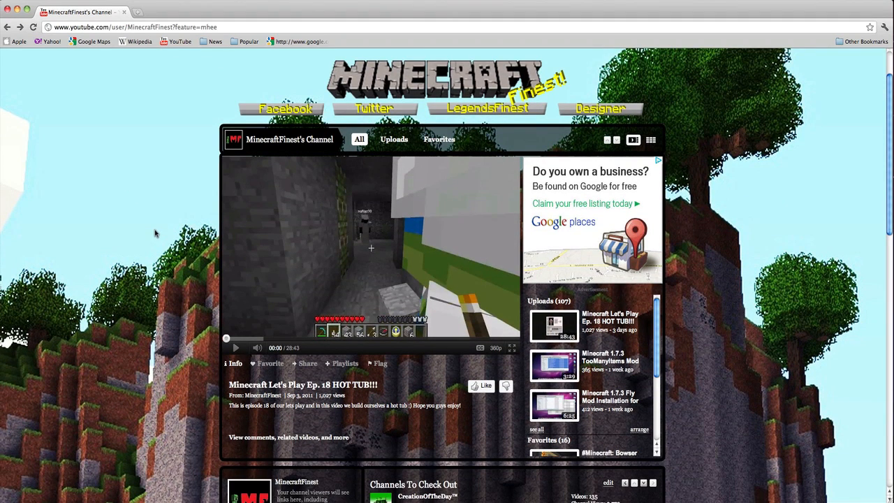
scroll("down", 3)
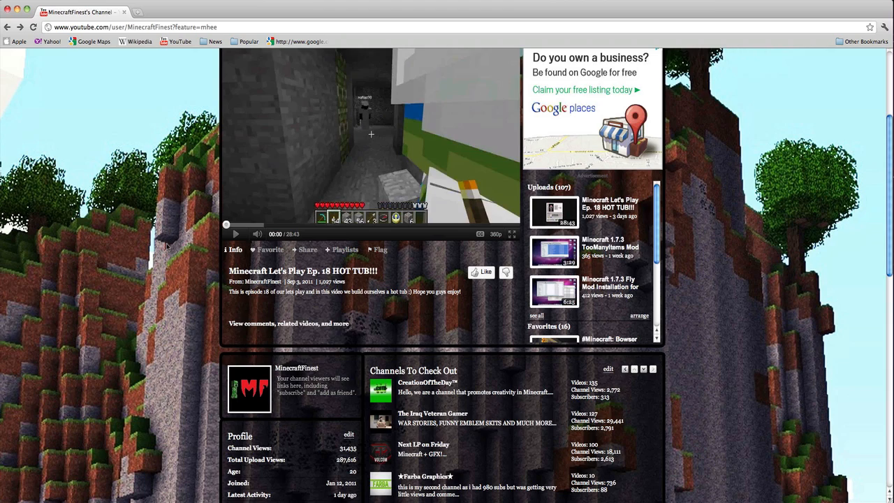
scroll("down", 3)
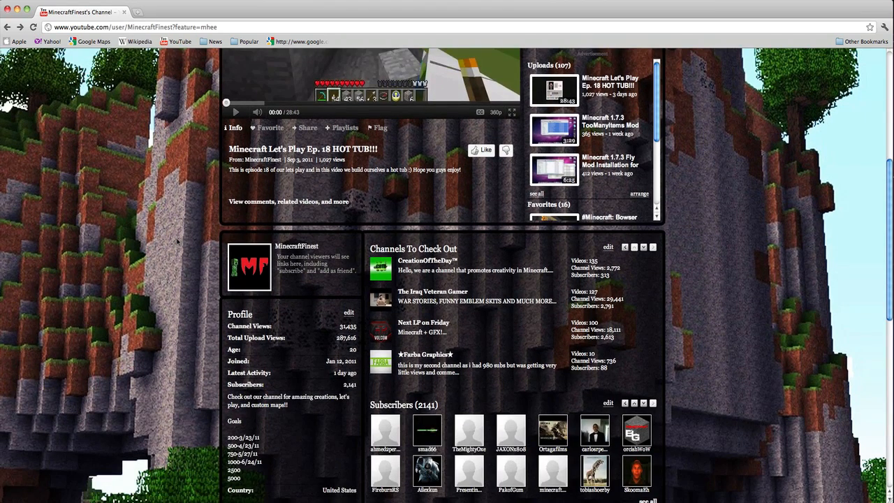
scroll("down", 3)
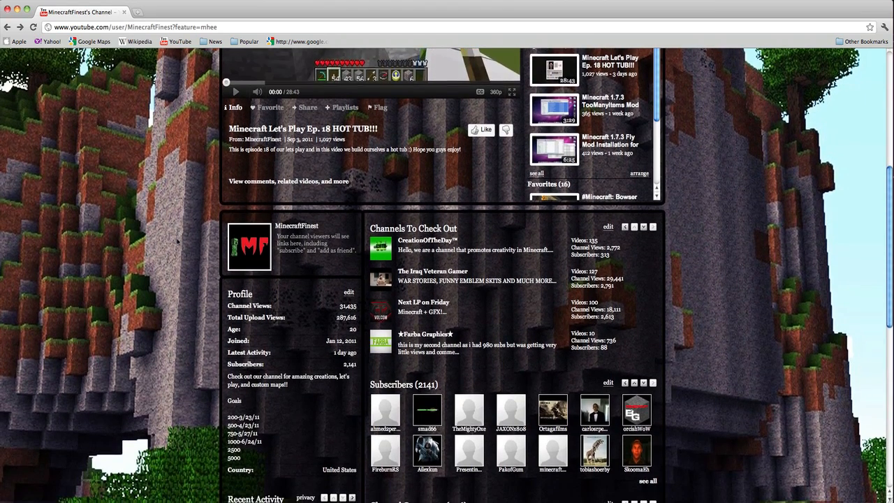
scroll("down", 3)
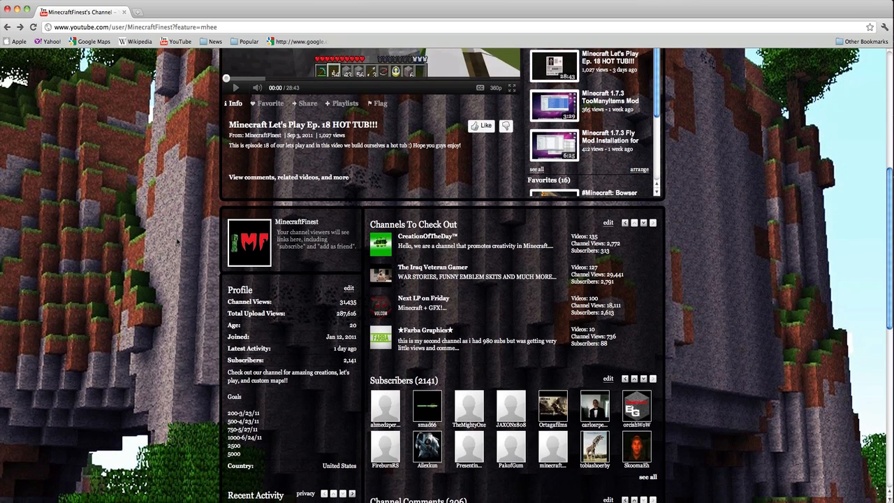
scroll("down", 3)
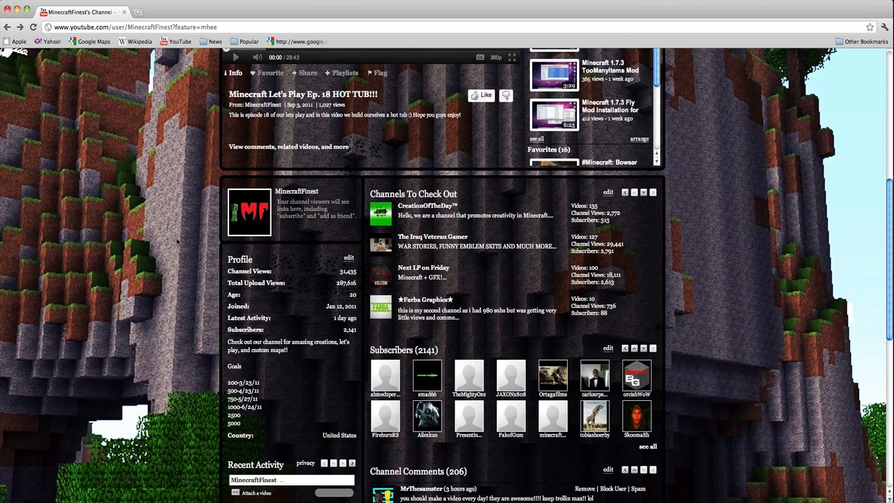
scroll("down", 3)
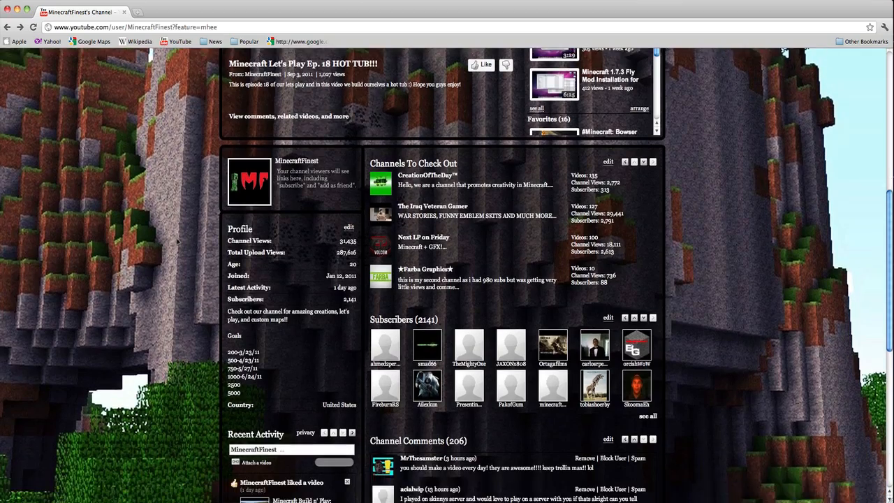
scroll("down", 3)
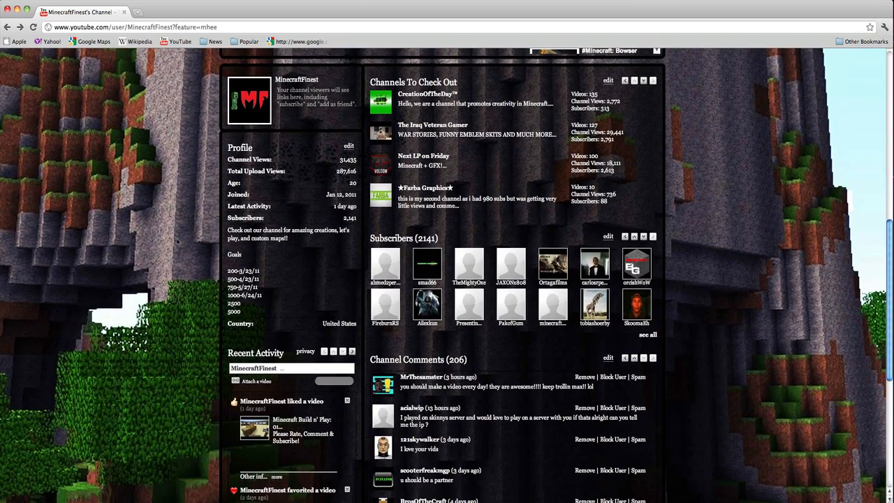
scroll("up", 3)
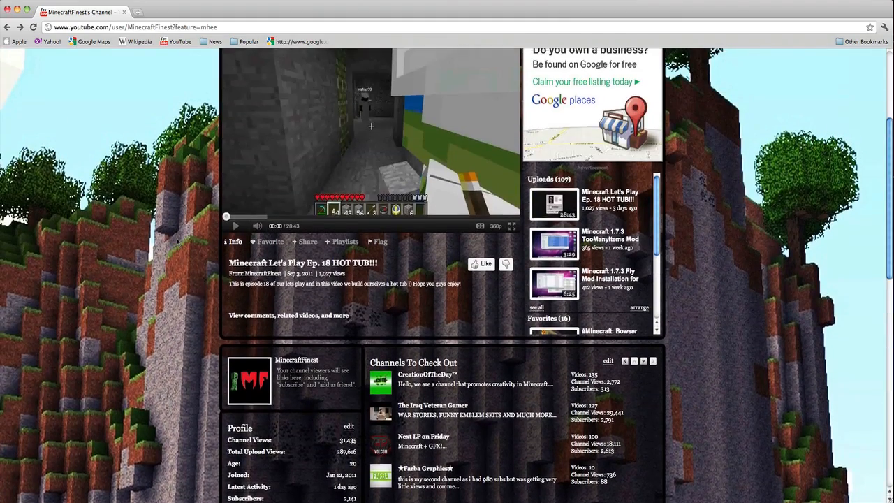
scroll("up", 3)
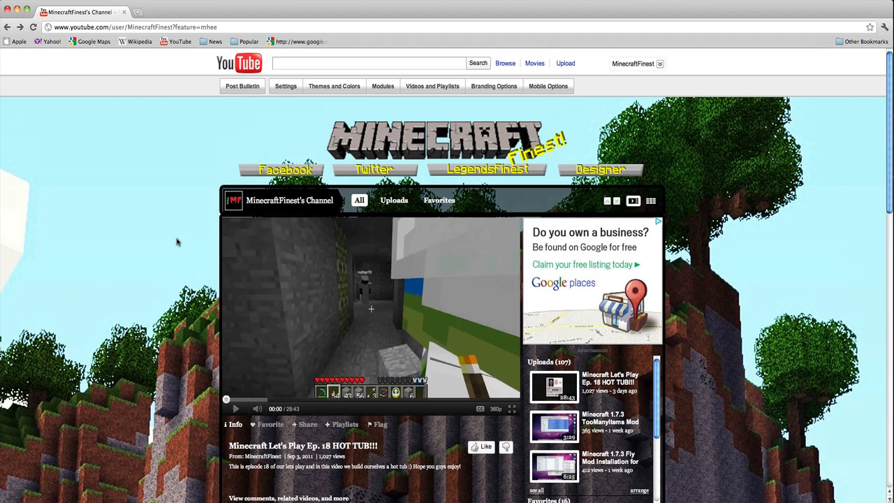
mouse_move(185, 171)
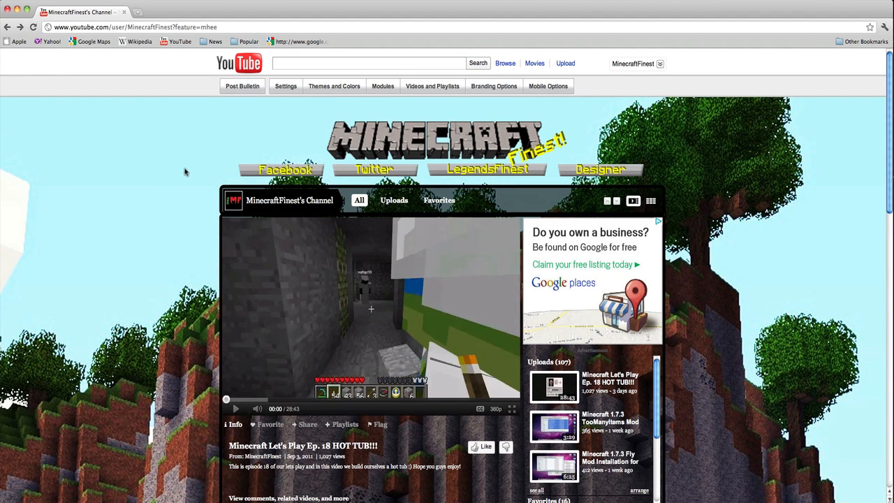
mouse_move(202, 163)
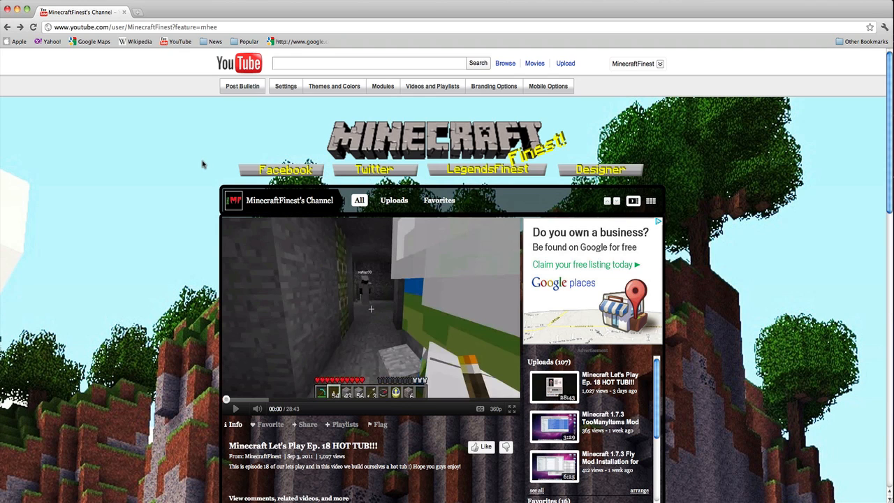
Play the favourited '#Minecraft: Bowser Castle Build' video in the channel player.
scroll("down", 3)
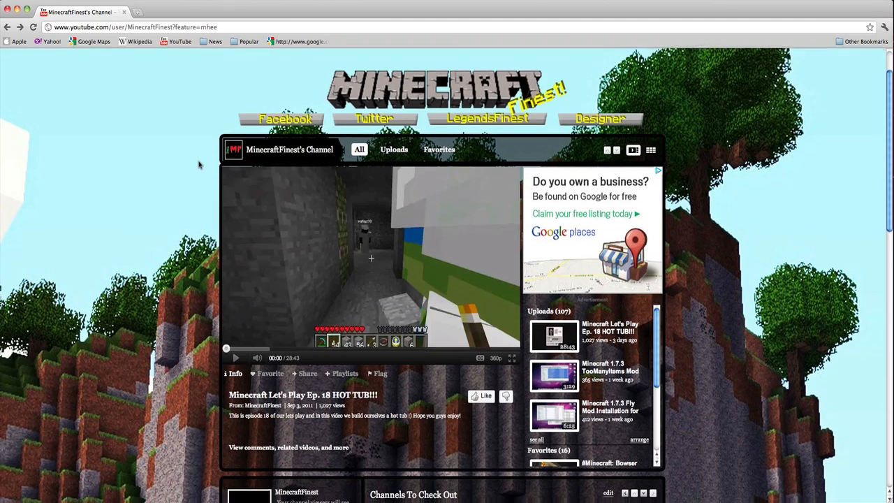
scroll("down", 3)
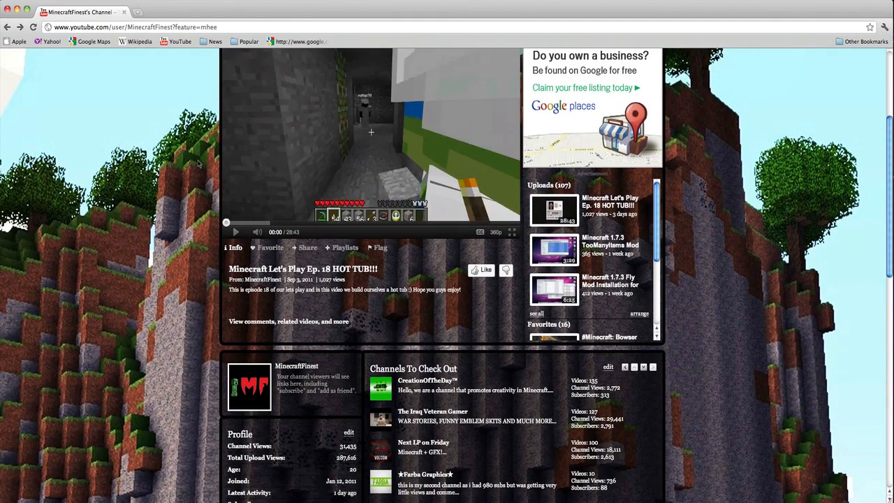
scroll("down", 3)
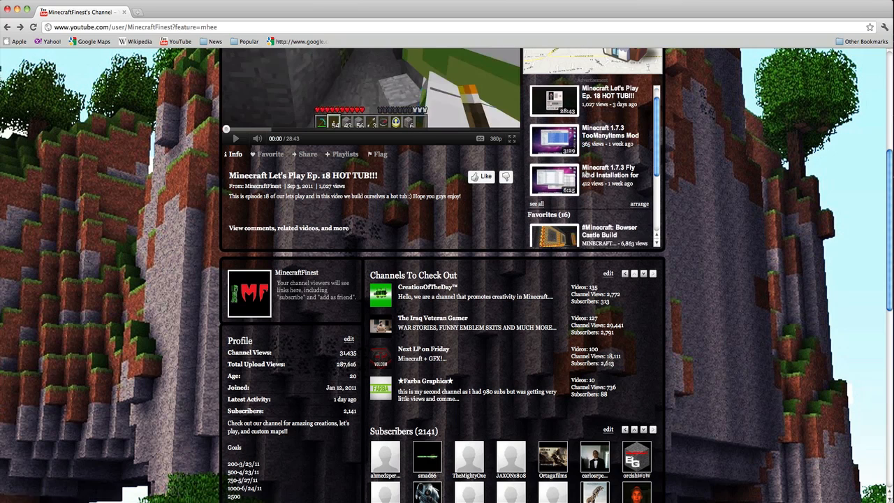
scroll("down", 3)
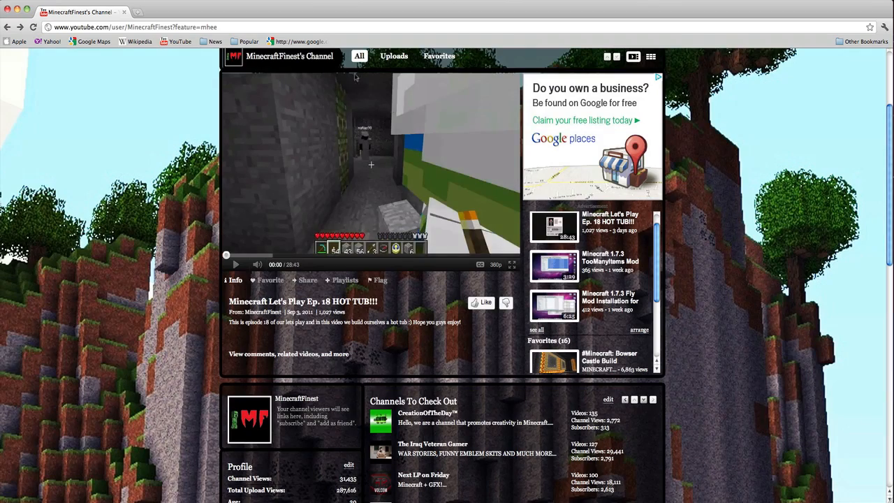
scroll("up", 3)
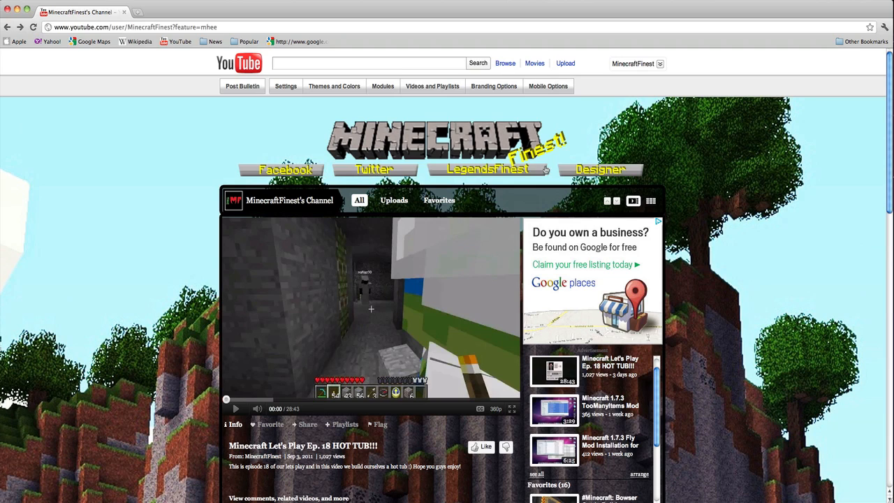
mouse_move(547, 171)
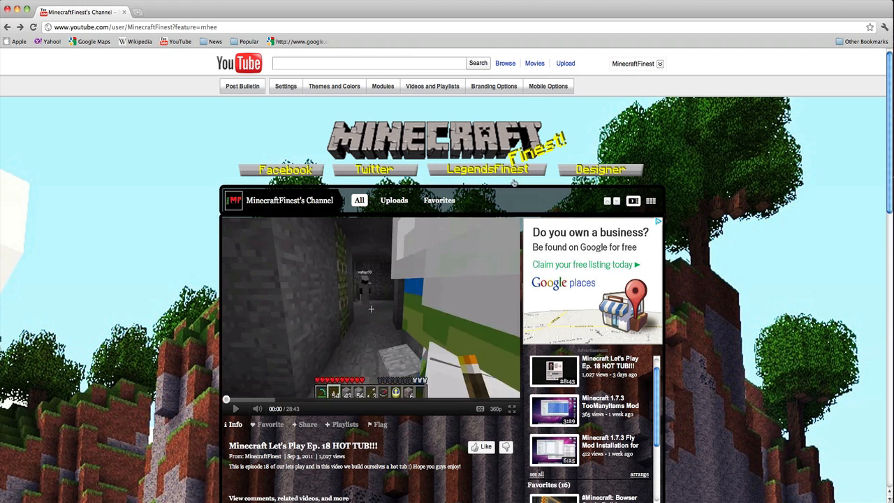
scroll("down", 3)
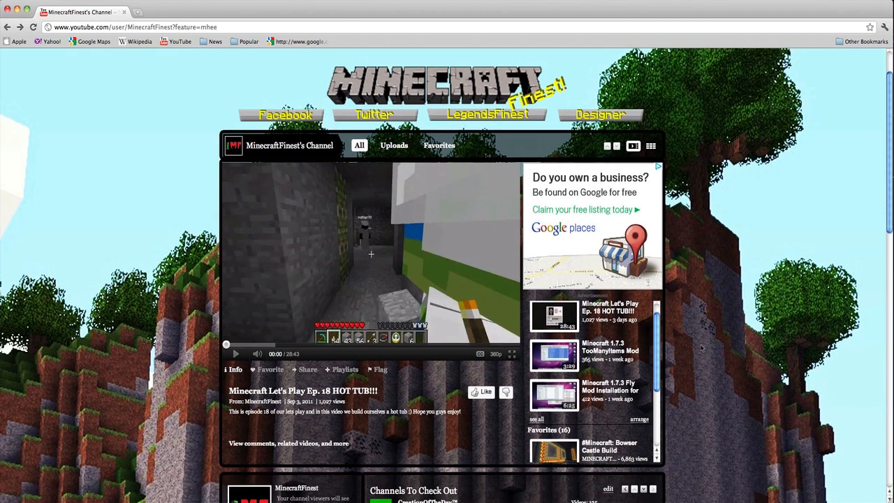
scroll("down", 3)
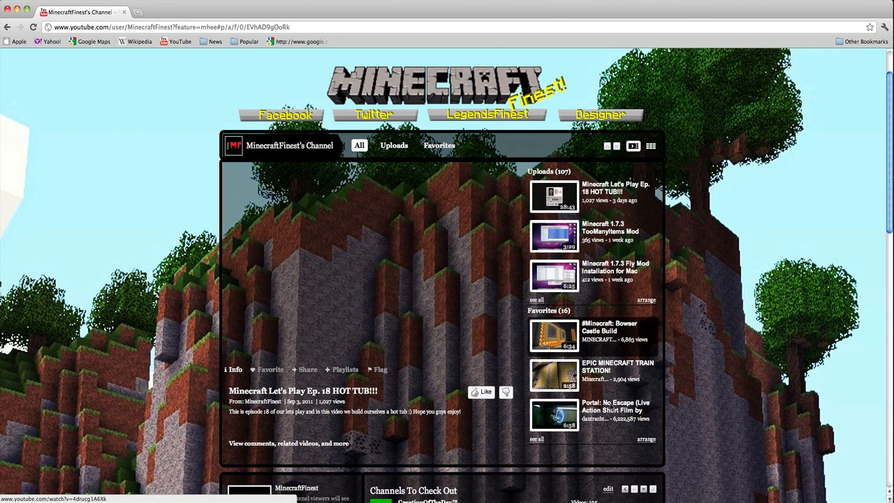
left_click(554, 335)
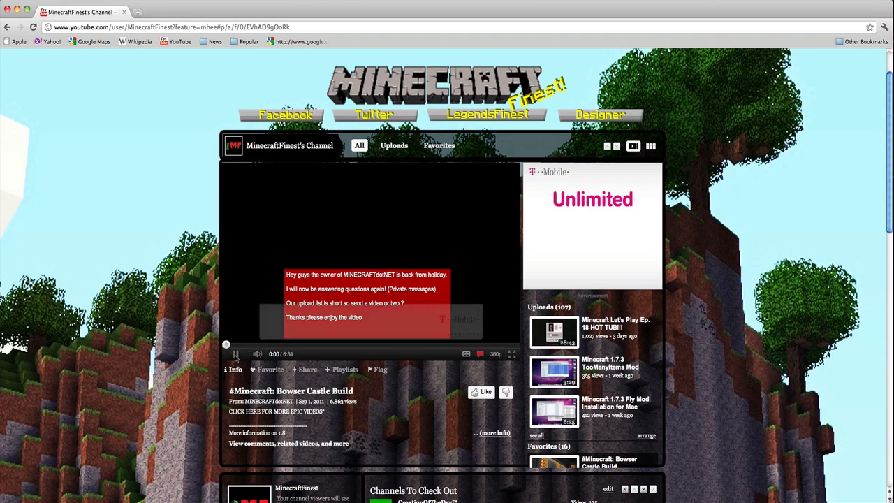